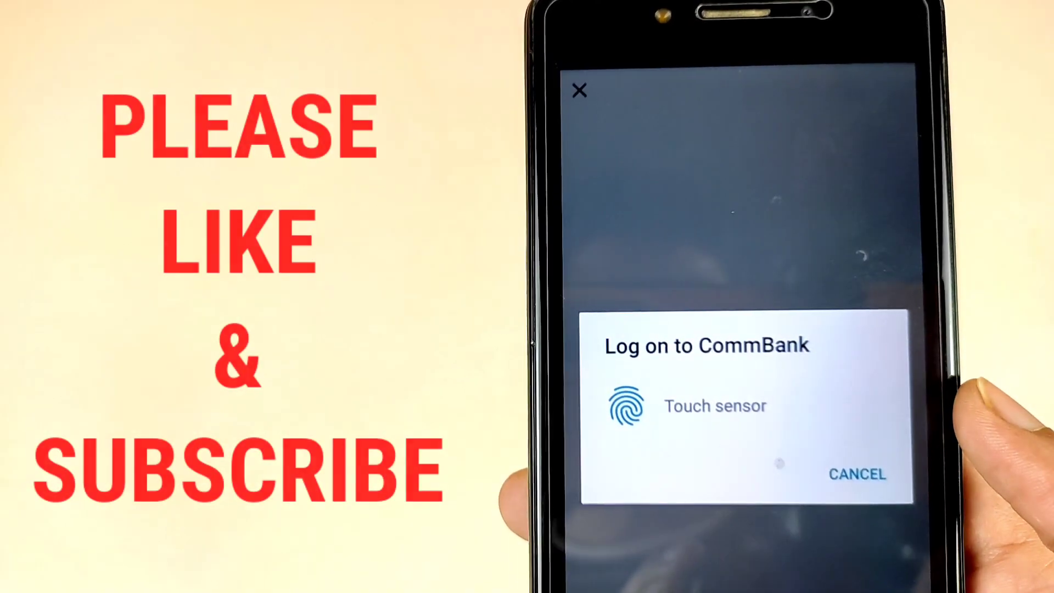
# Step: Authenticate on the 'Log on to CommBank' prompt with a fingerprint to reach Accounts
pyautogui.click(625, 405)
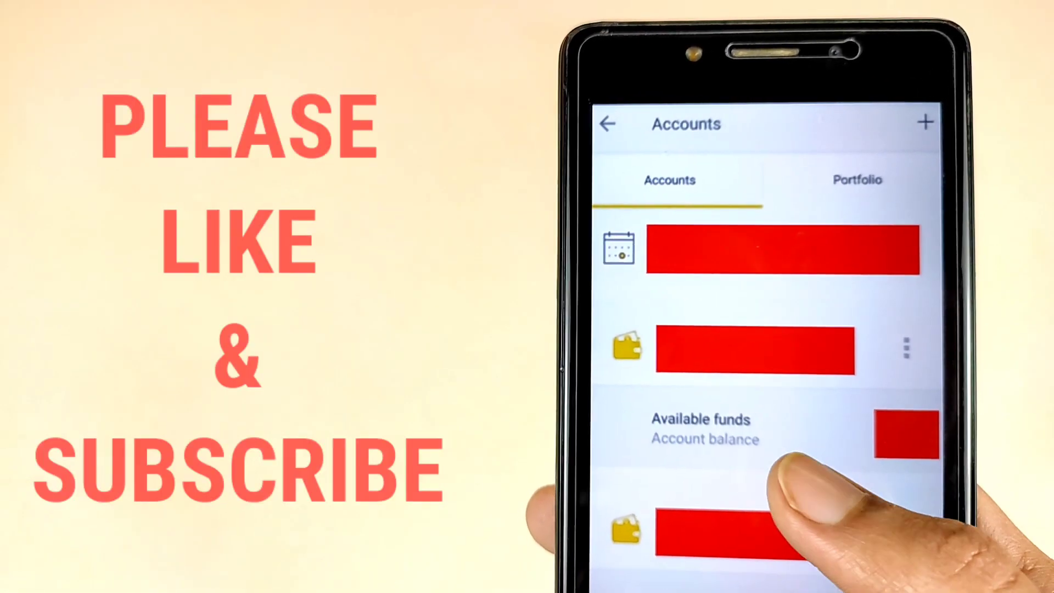
# Step: Scroll down the Accounts list to reveal more accounts' available funds and balances
pyautogui.scroll(-3)
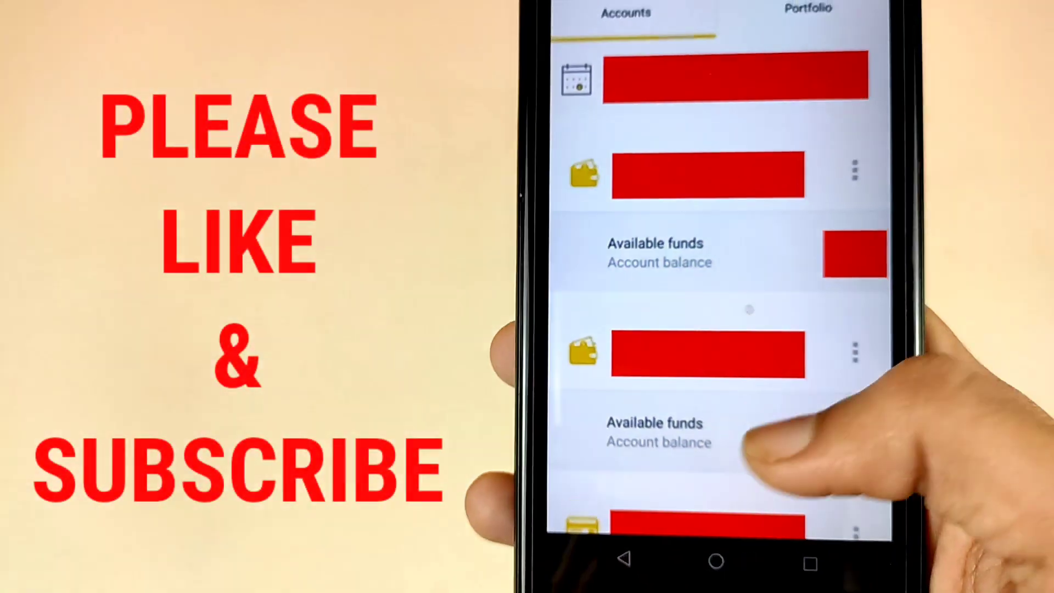